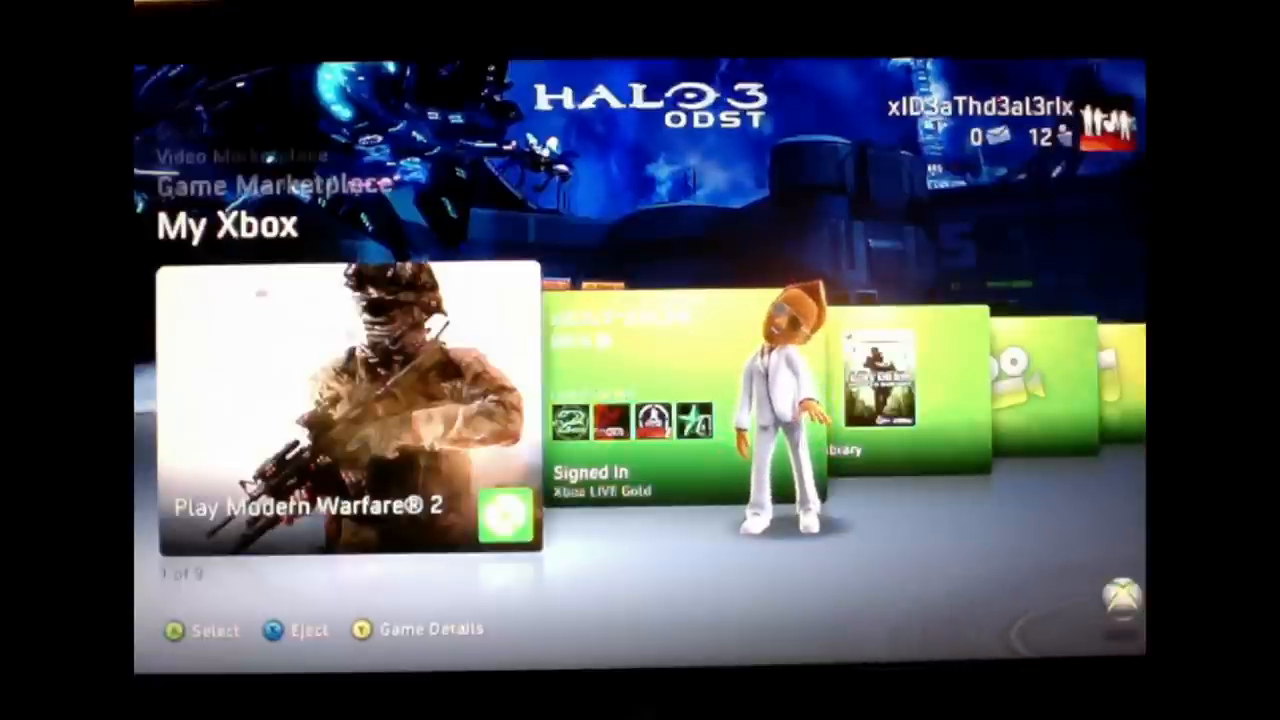
- Select 'Vuze on macbook : 1' as the music source and load its shared library
scroll("right", 3)
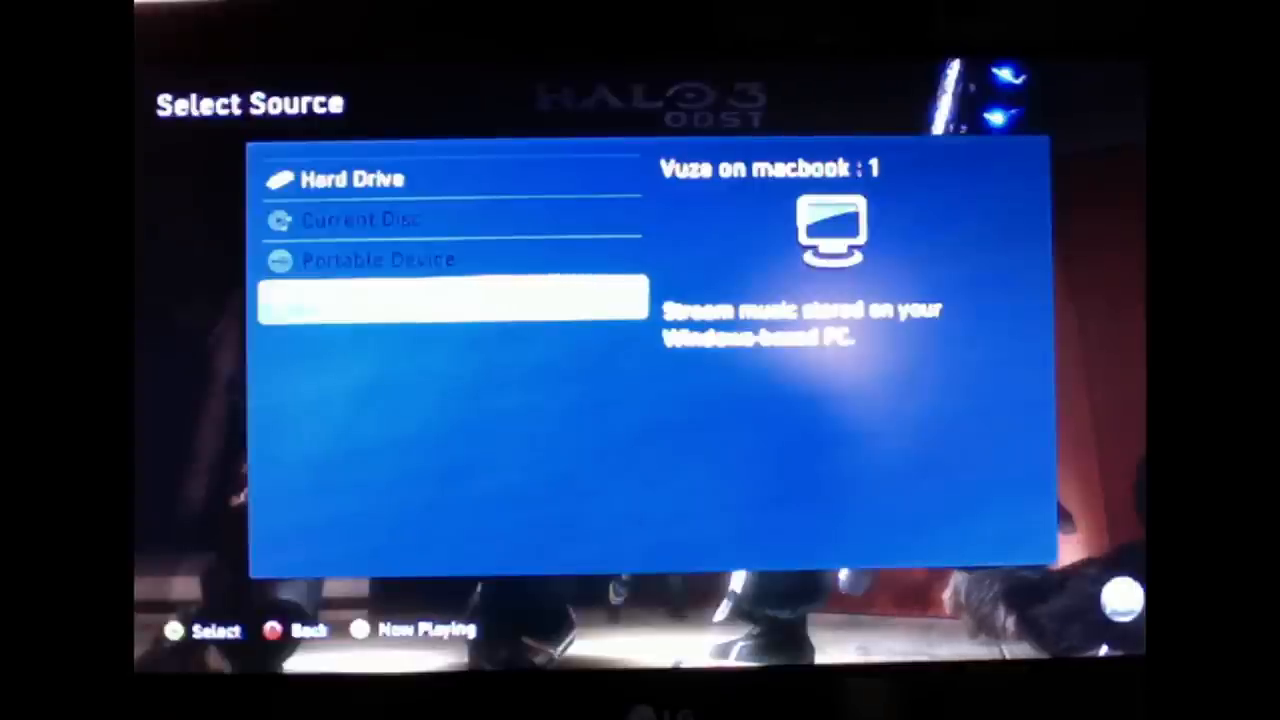
key("Up")
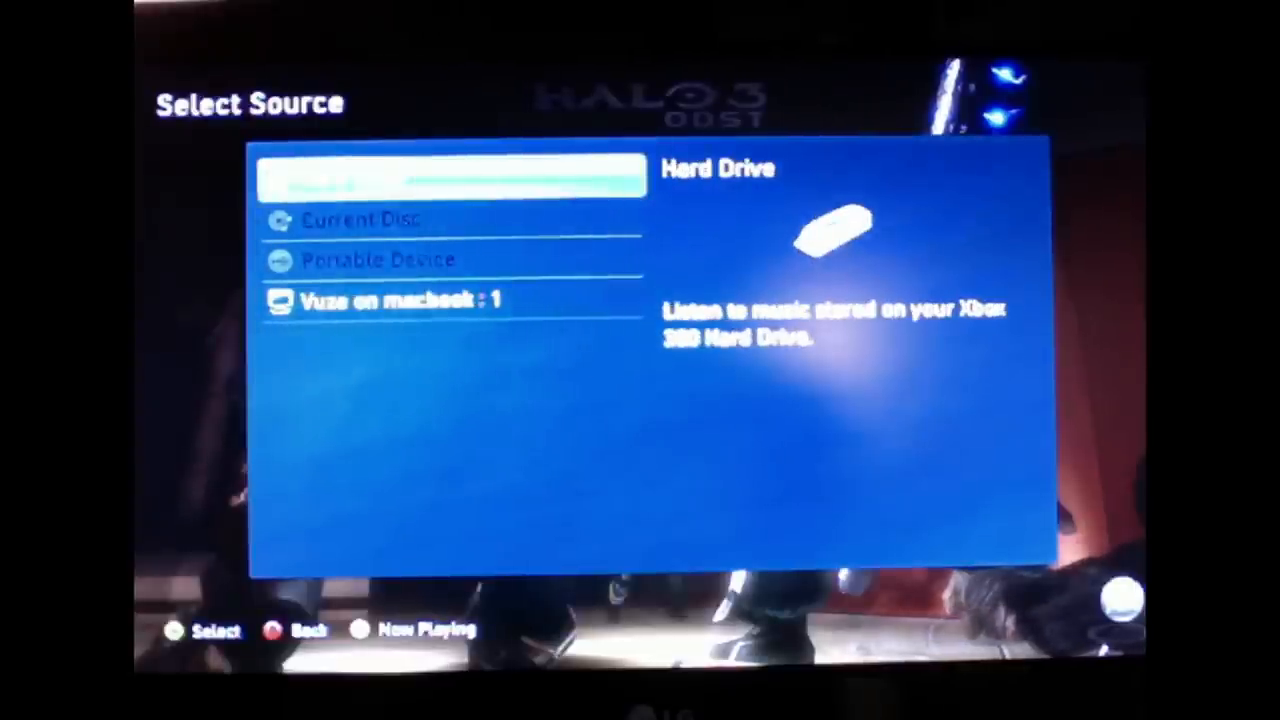
left_click(400, 300)
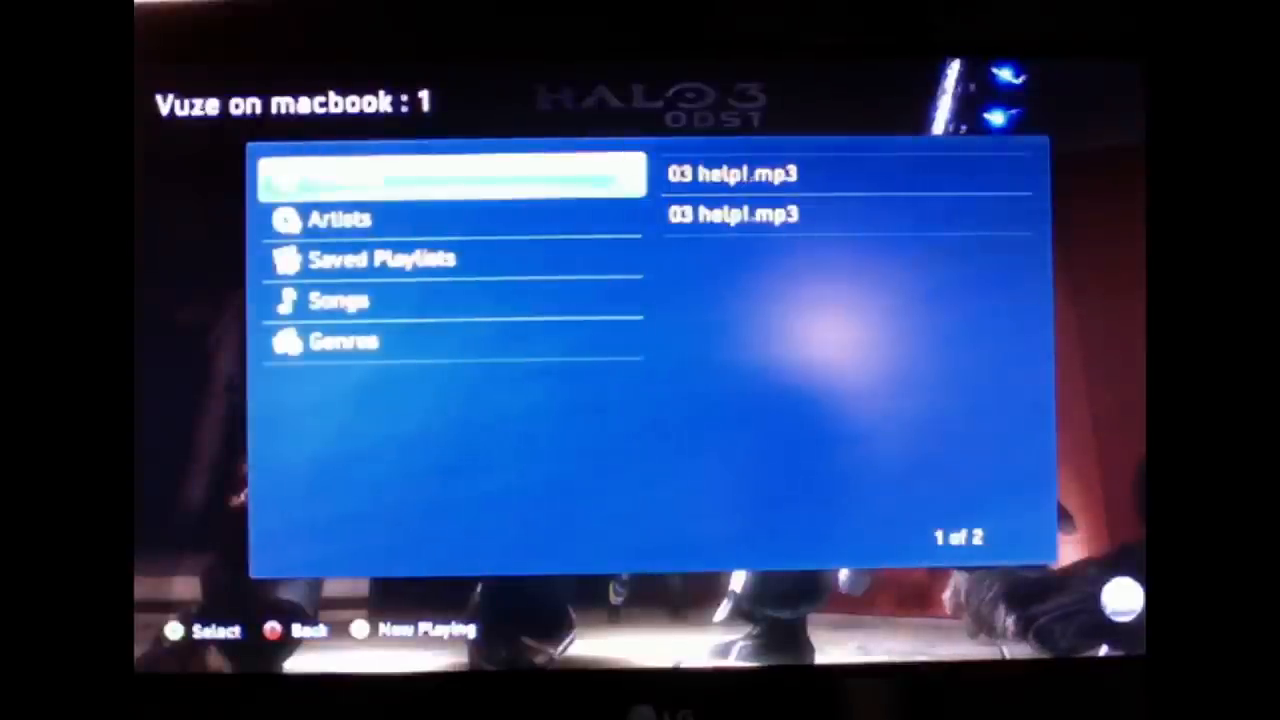